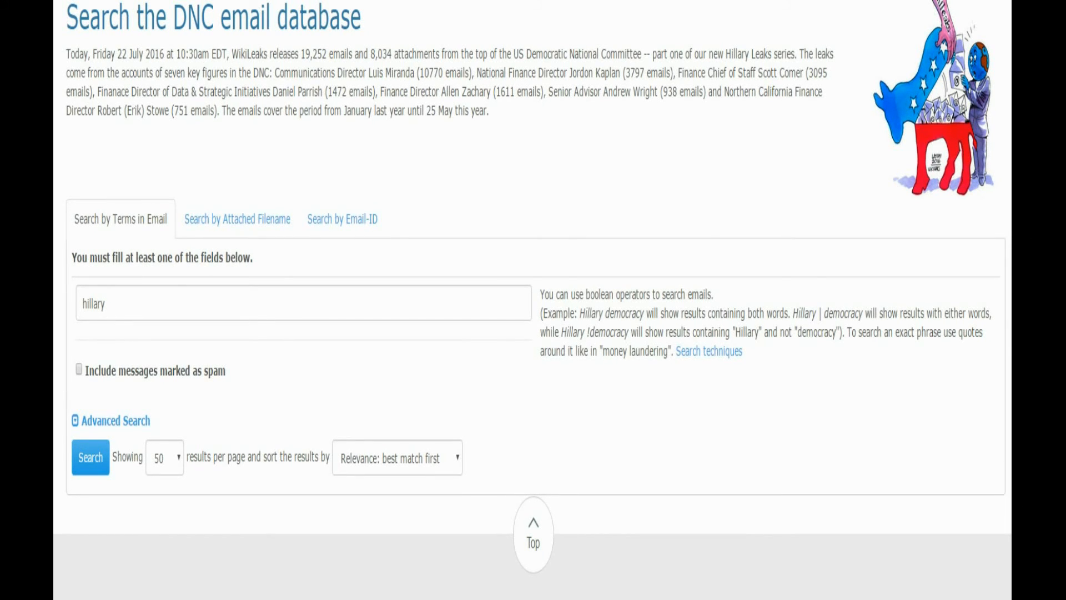
Search the DNC email database for 'hillary' and show the matching emails.
left_click(113, 304)
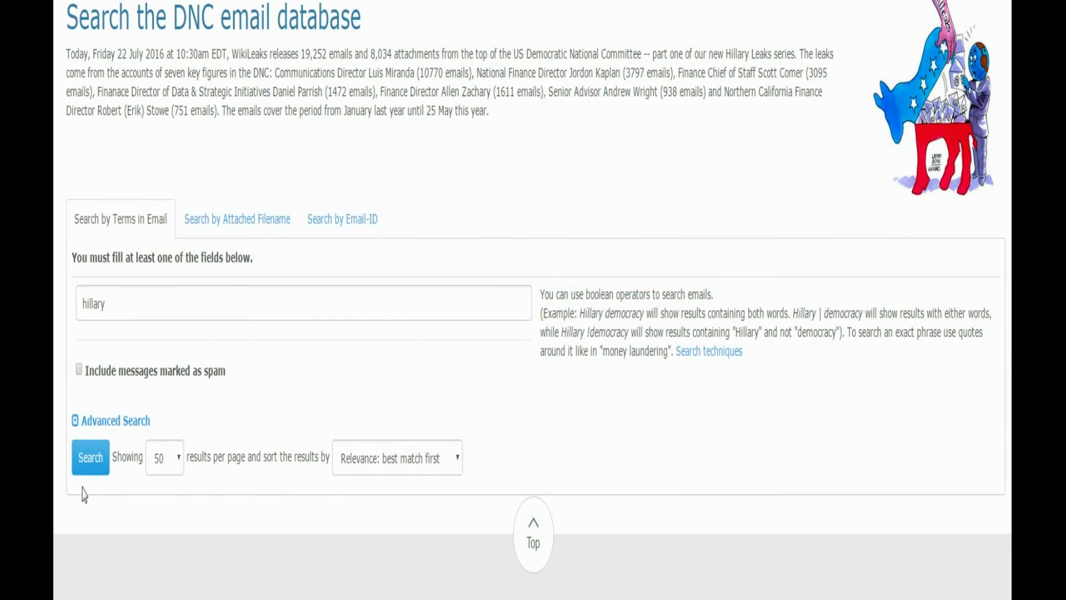
left_click(90, 458)
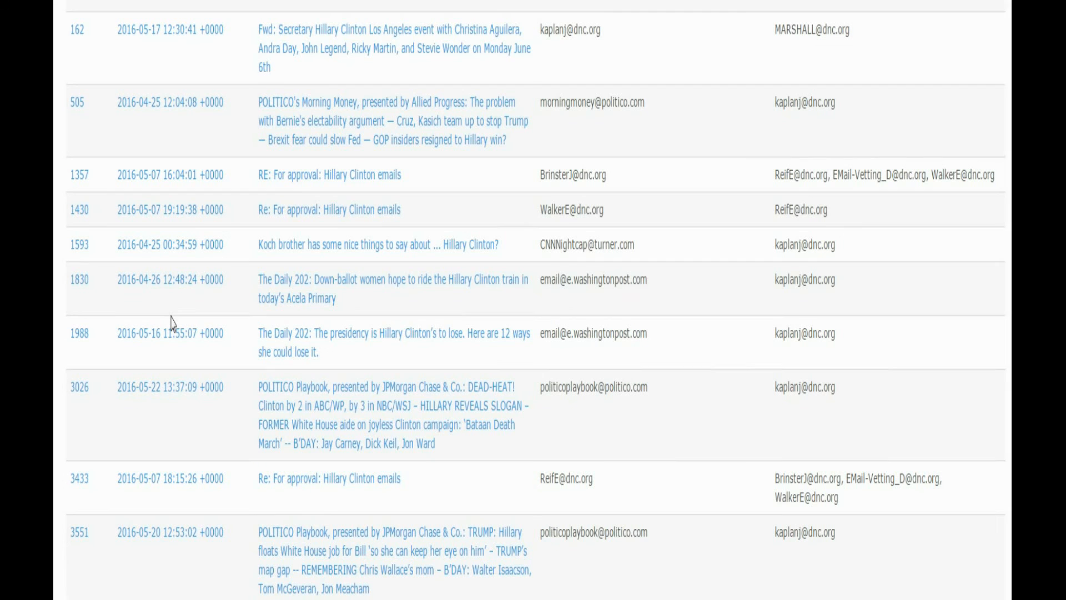
mouse_move(913, 80)
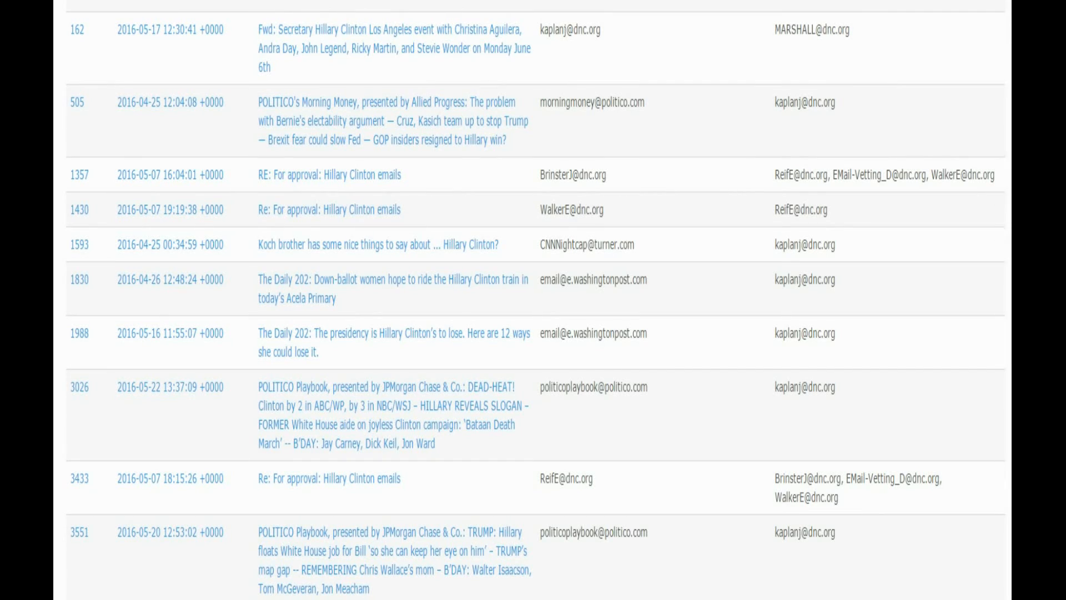
Scroll the hillary results down to 'FW: Hillary Clinton Statement on Puerto Rico' (ID 6698).
scroll("down", 3)
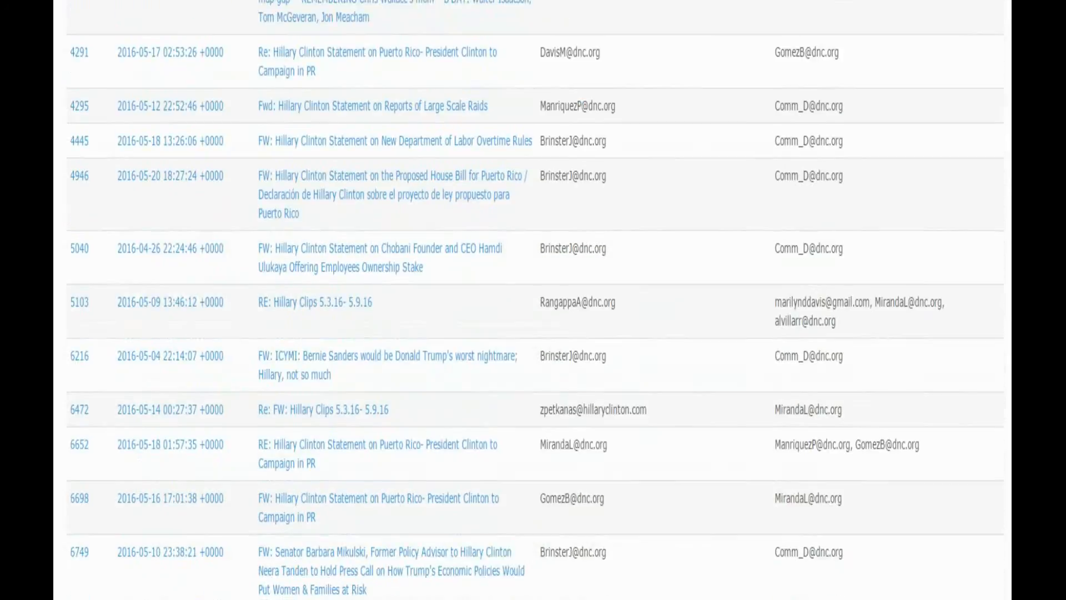
scroll("down", 3)
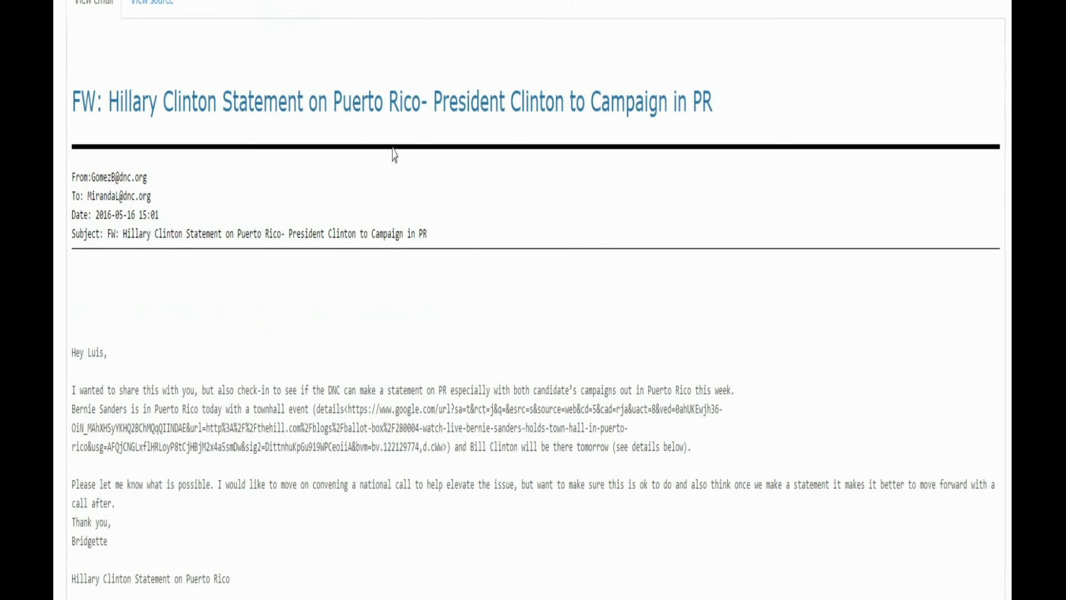
mouse_move(437, 103)
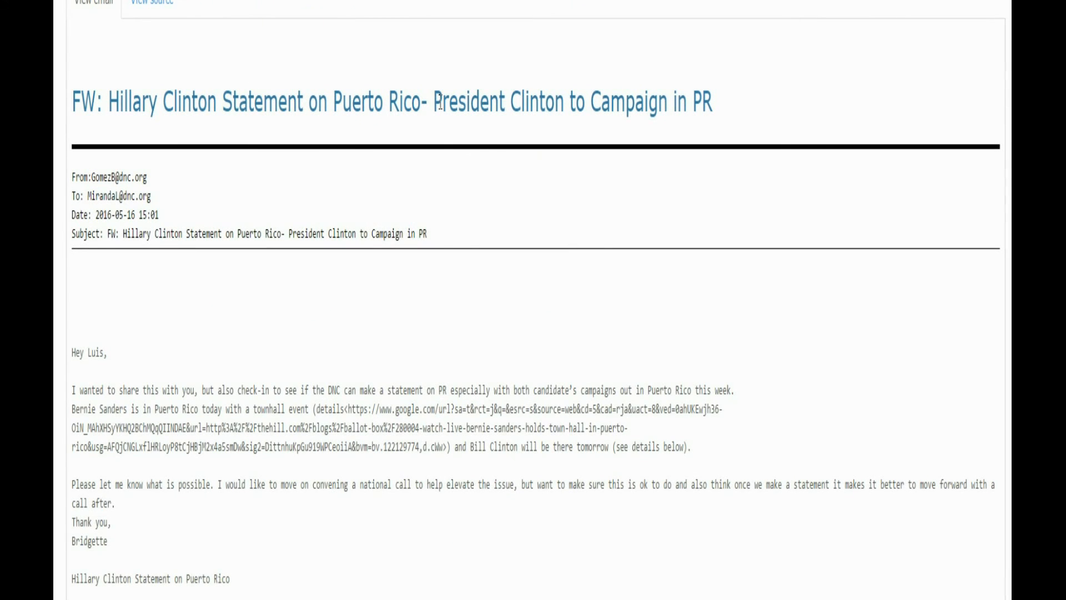
mouse_move(436, 102)
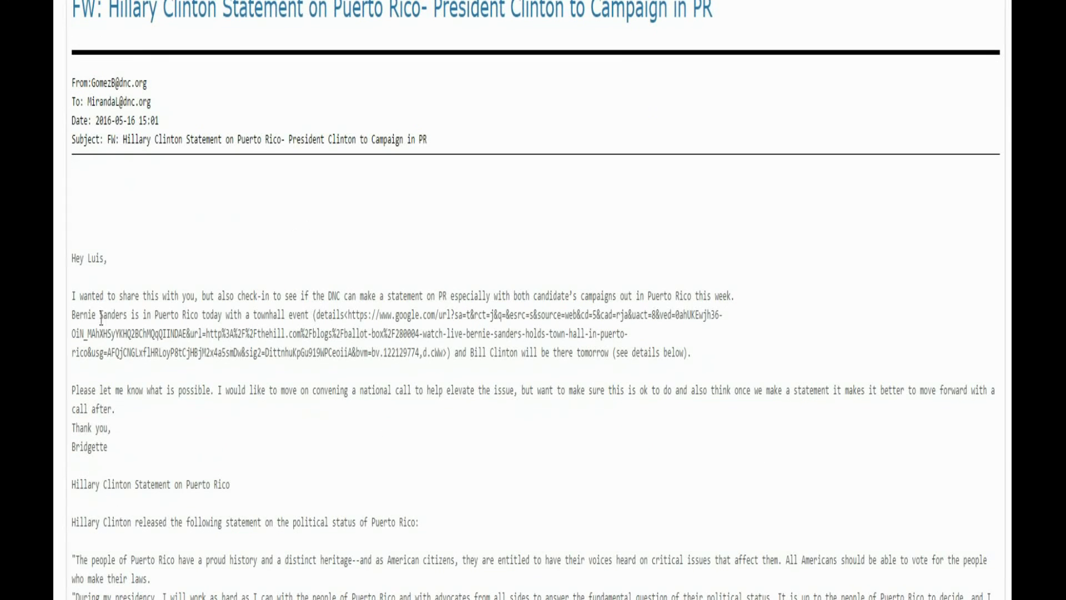
mouse_move(231, 312)
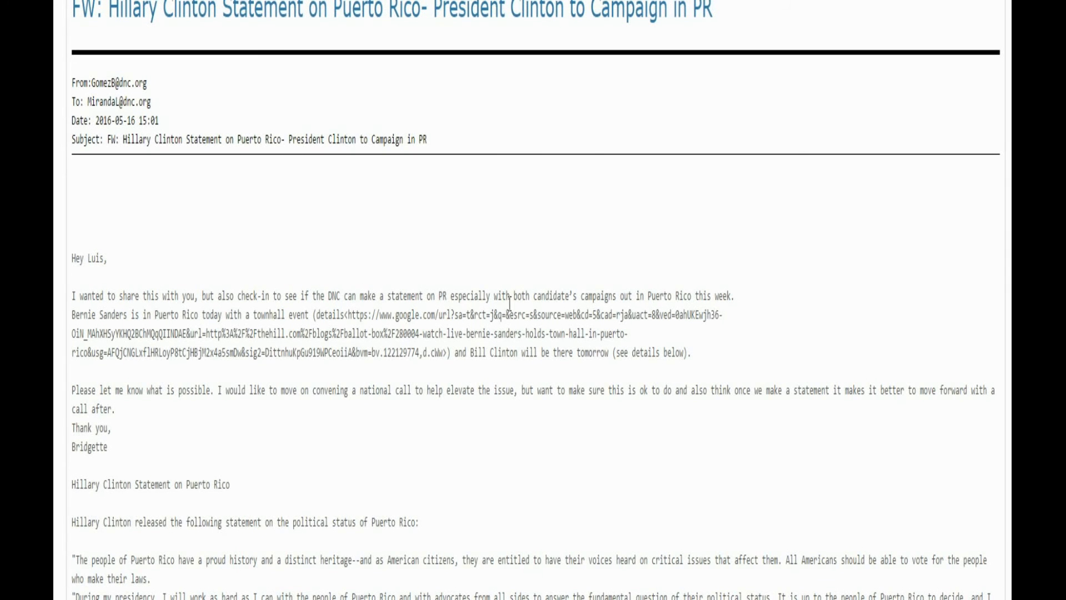
mouse_move(699, 295)
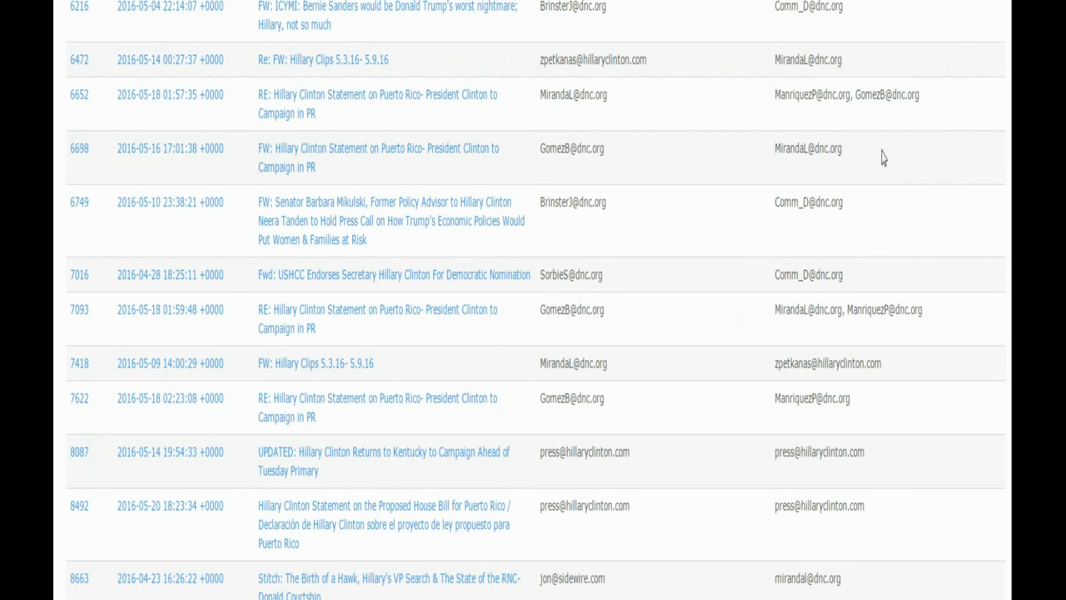
Scroll to the pagination bar and switch to another page of hillary results.
scroll("down", 3)
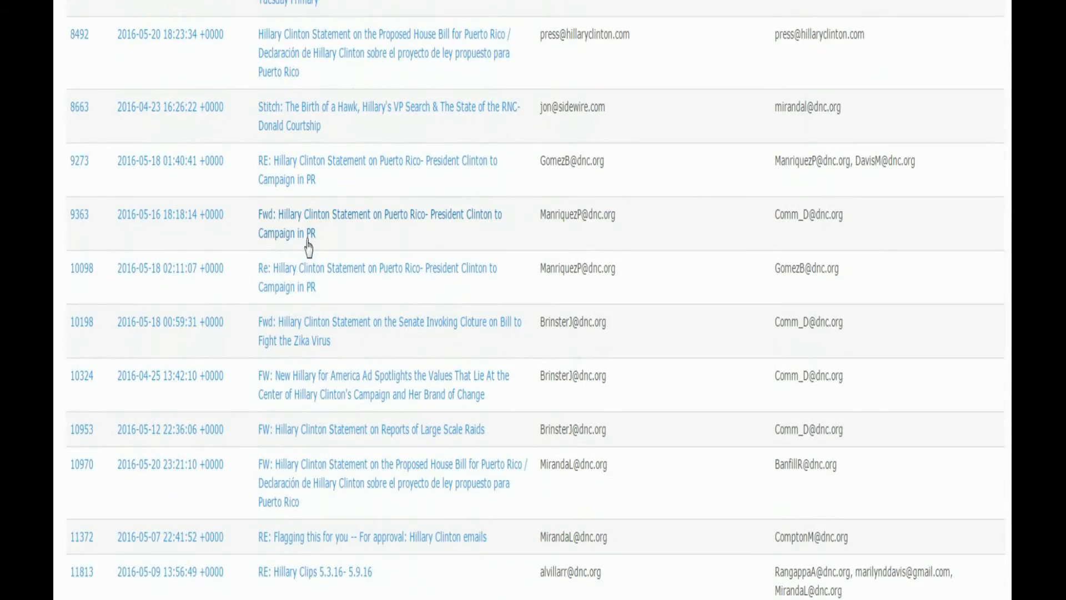
scroll("down", 3)
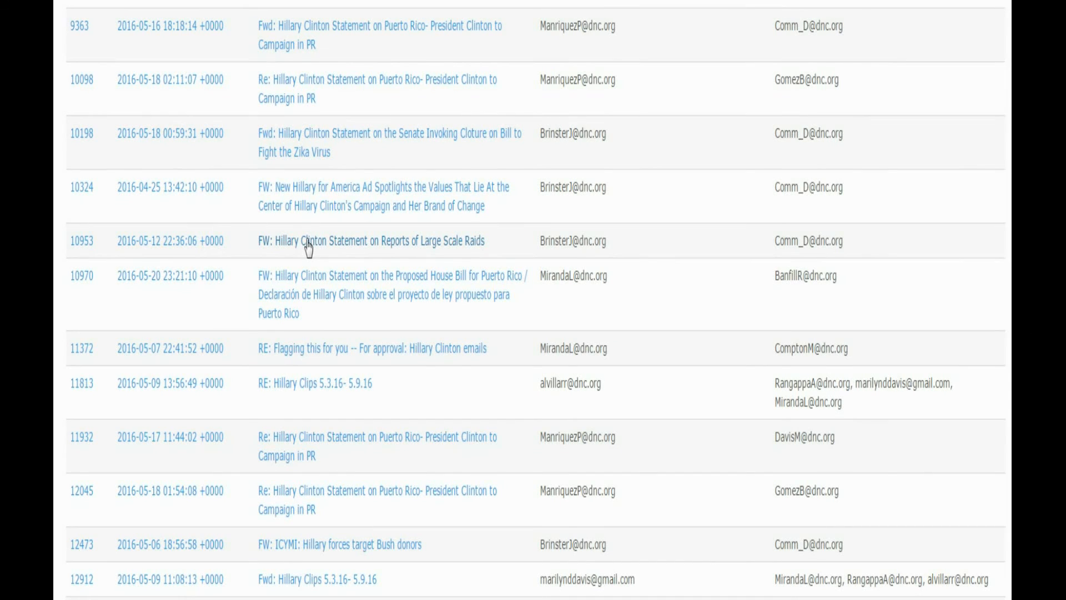
scroll("down", 3)
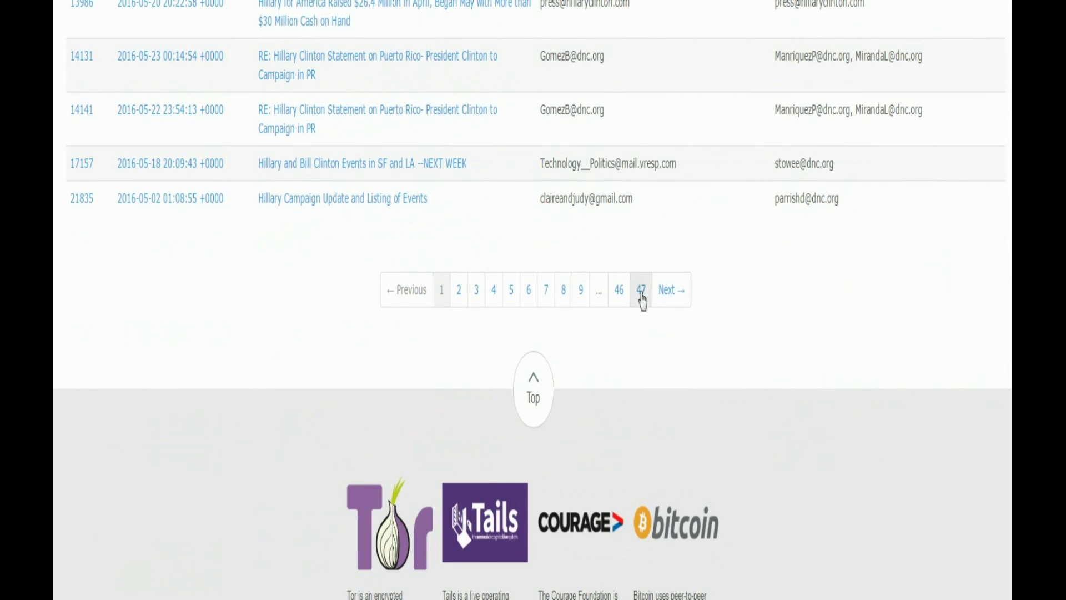
left_click(641, 290)
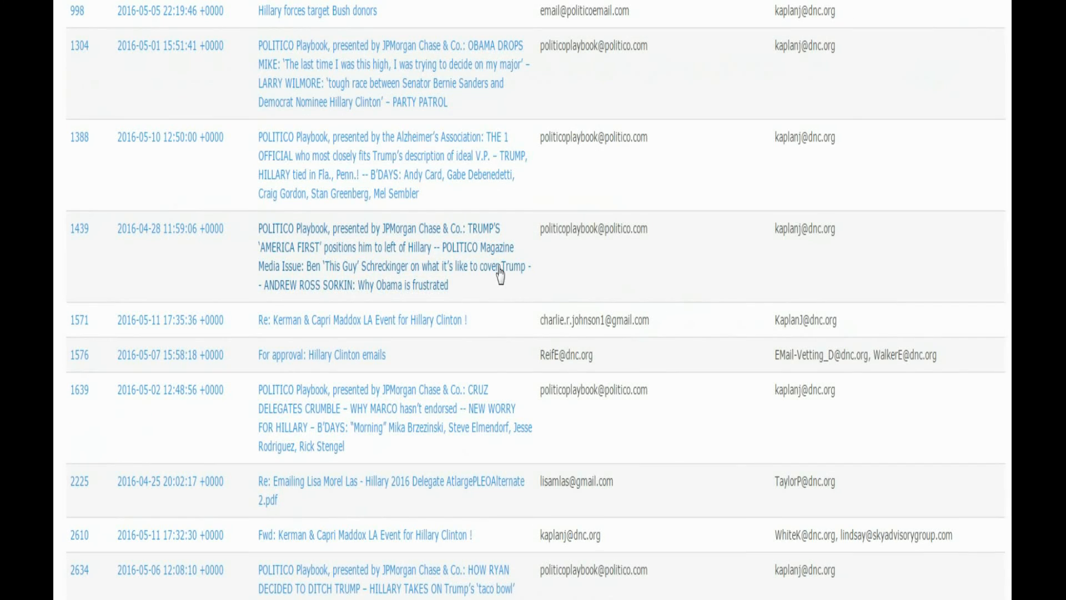
Open the 'President Clinton to Campaign for Hillary Clinton in Española, New Mexico' email.
scroll("down", 3)
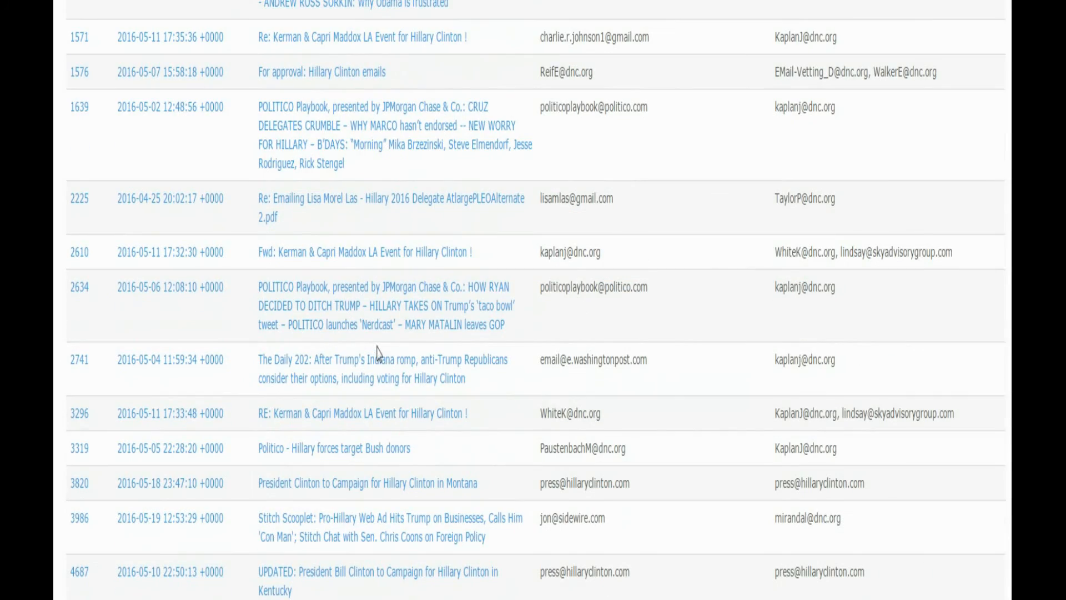
mouse_move(560, 207)
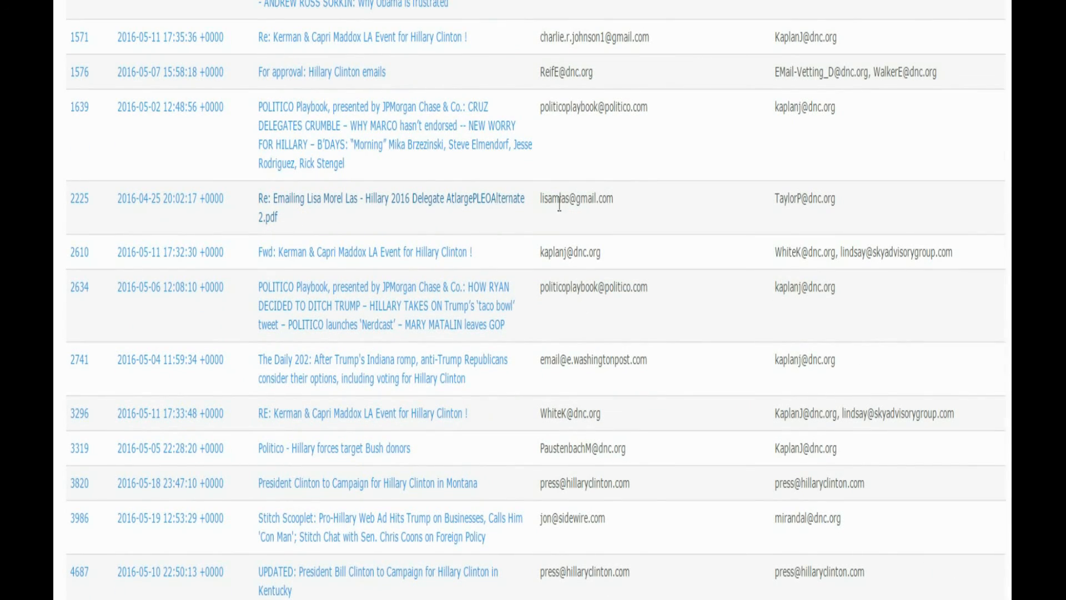
scroll("down", 3)
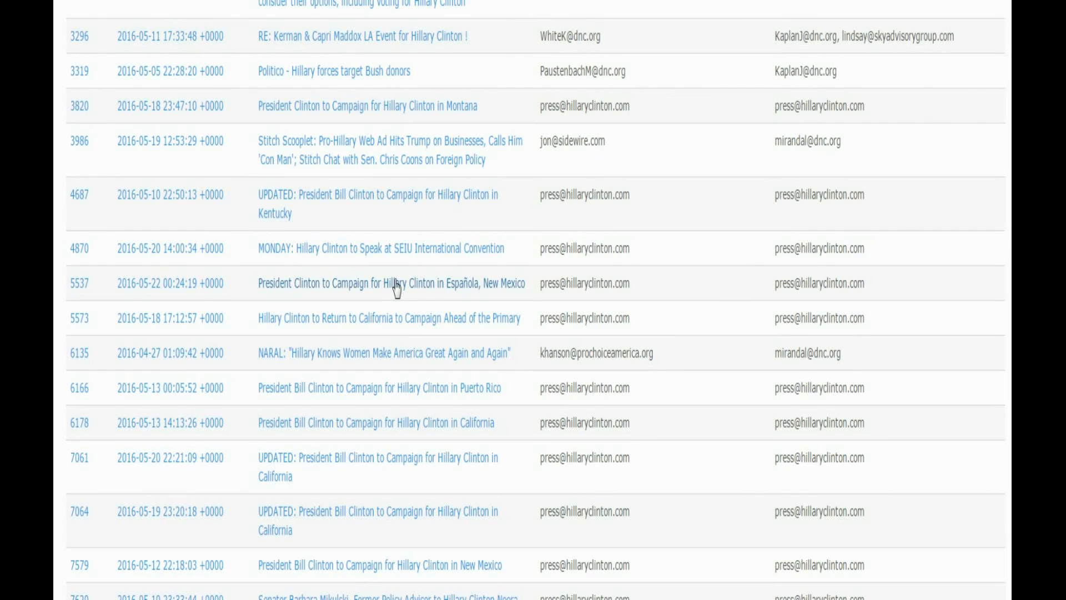
left_click(394, 283)
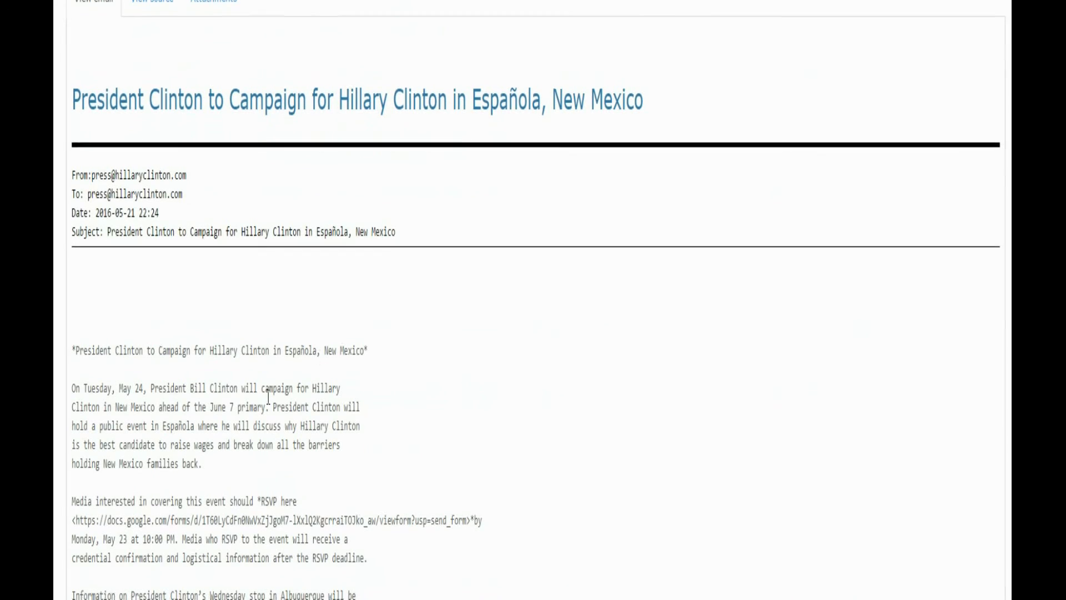
scroll("down", 3)
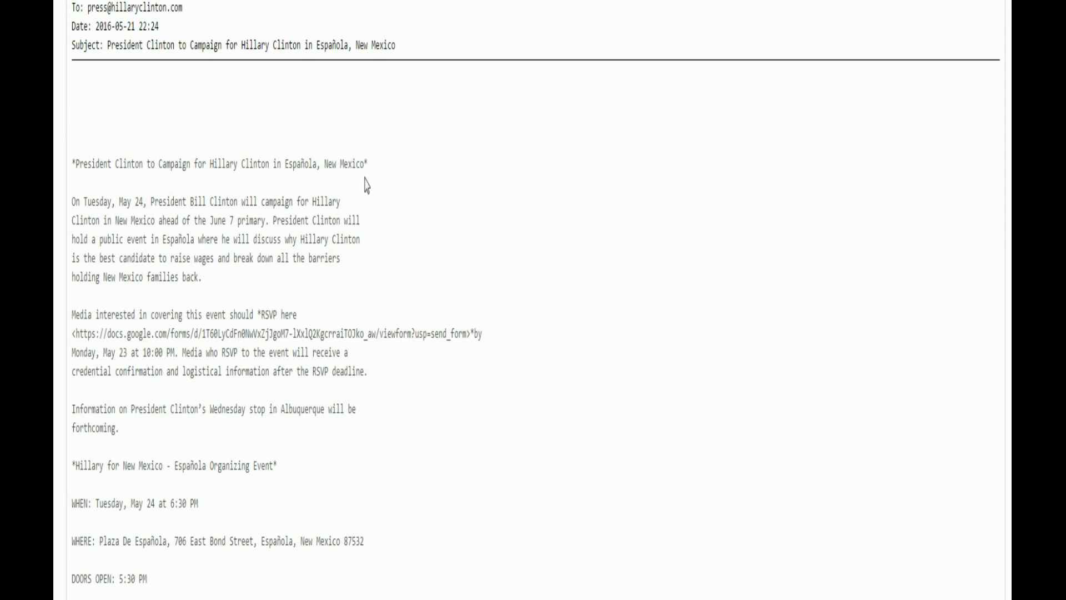
mouse_move(250, 206)
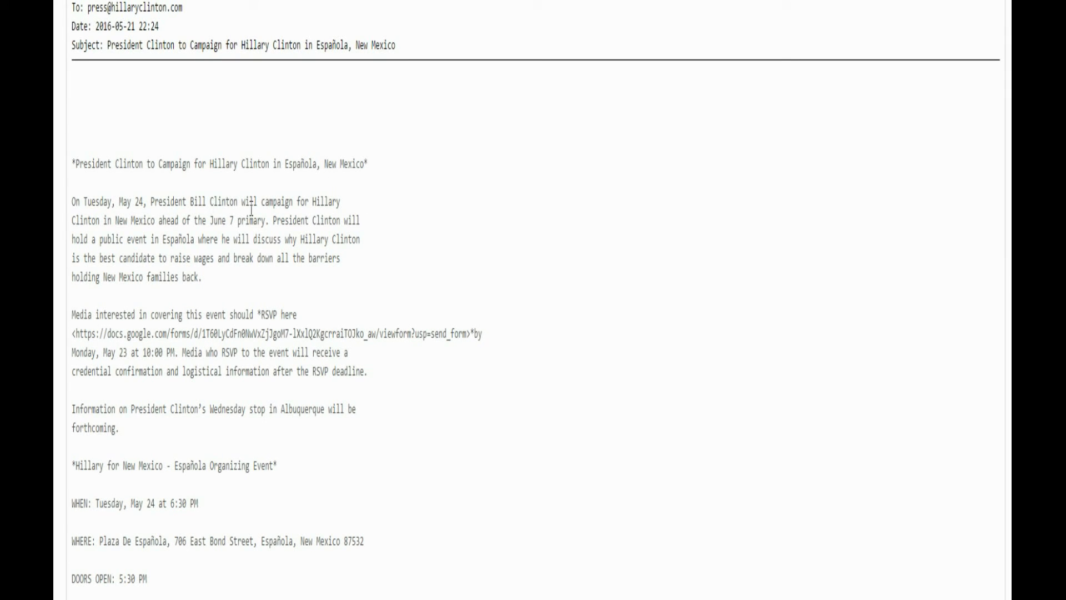
mouse_move(193, 223)
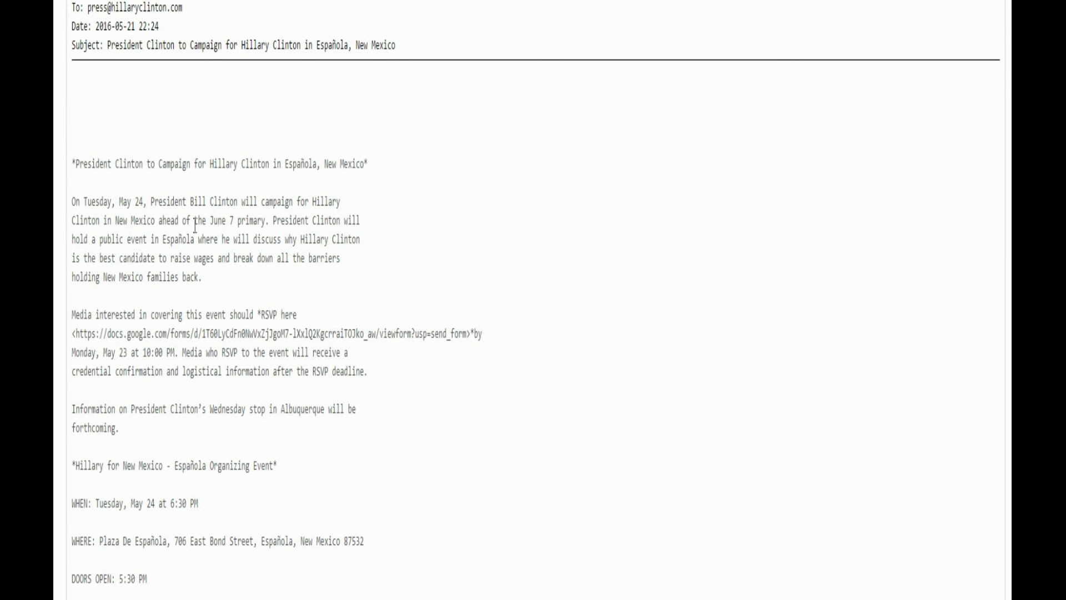
mouse_move(272, 237)
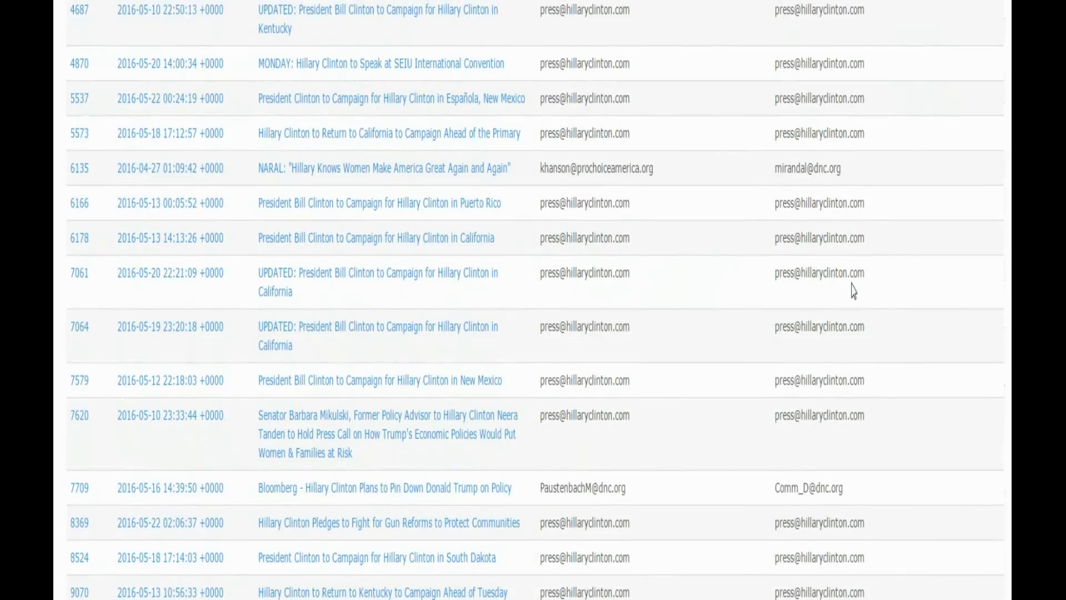
Scroll through page 3 and open the '5.19.16 Friends and Allies Daily Message Guidance' email.
scroll("up", 3)
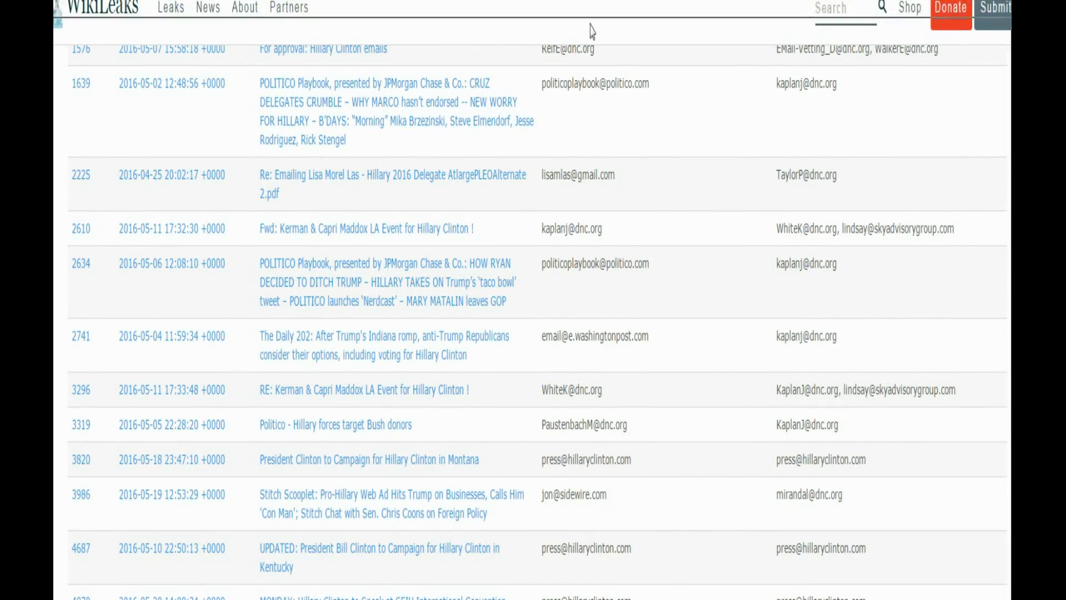
scroll("down", 3)
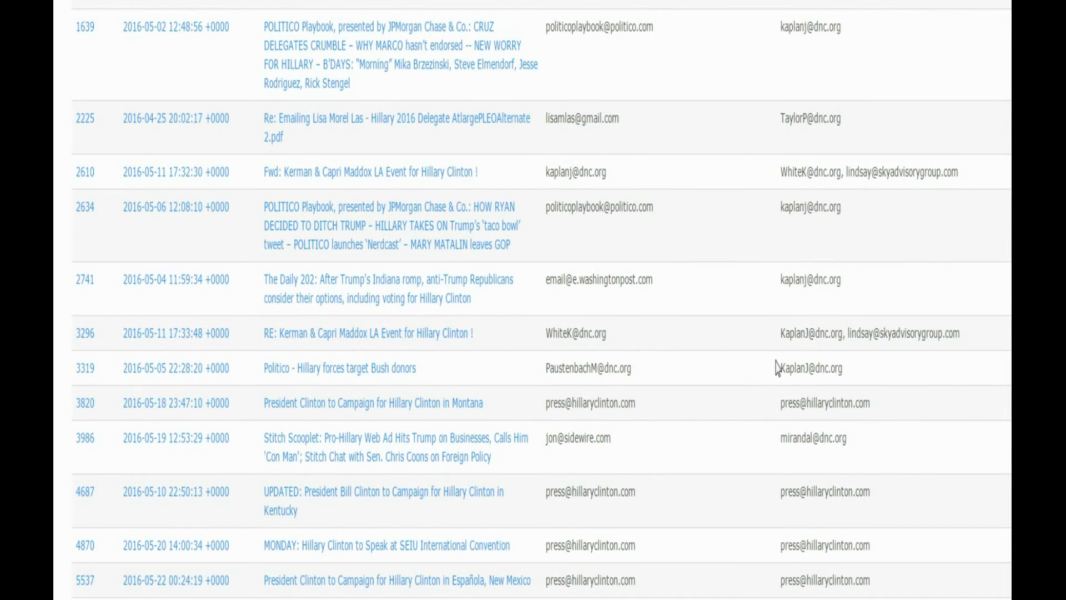
scroll("down", 3)
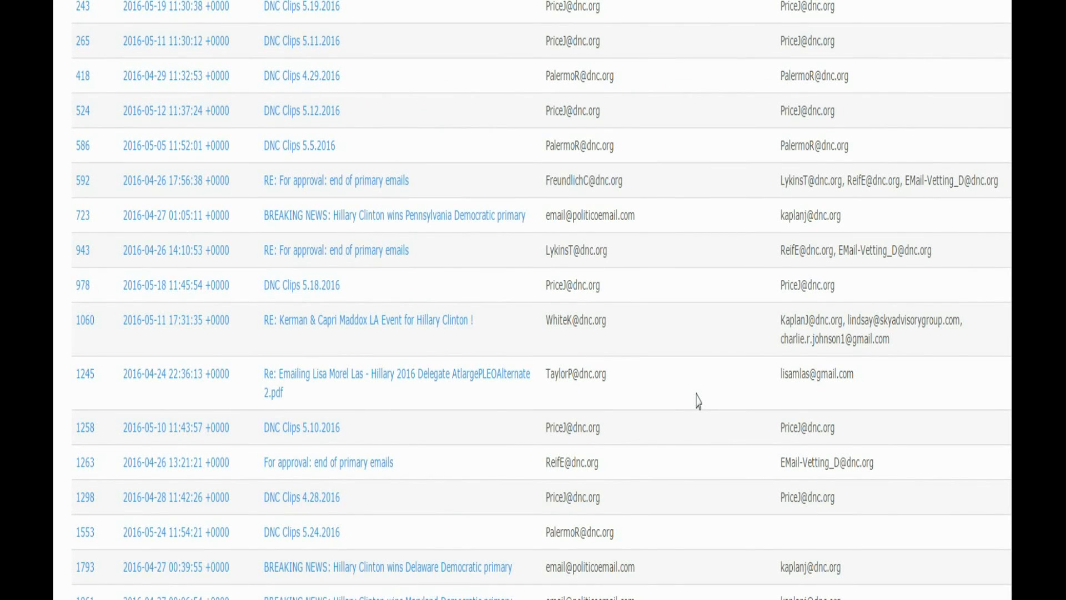
scroll("down", 3)
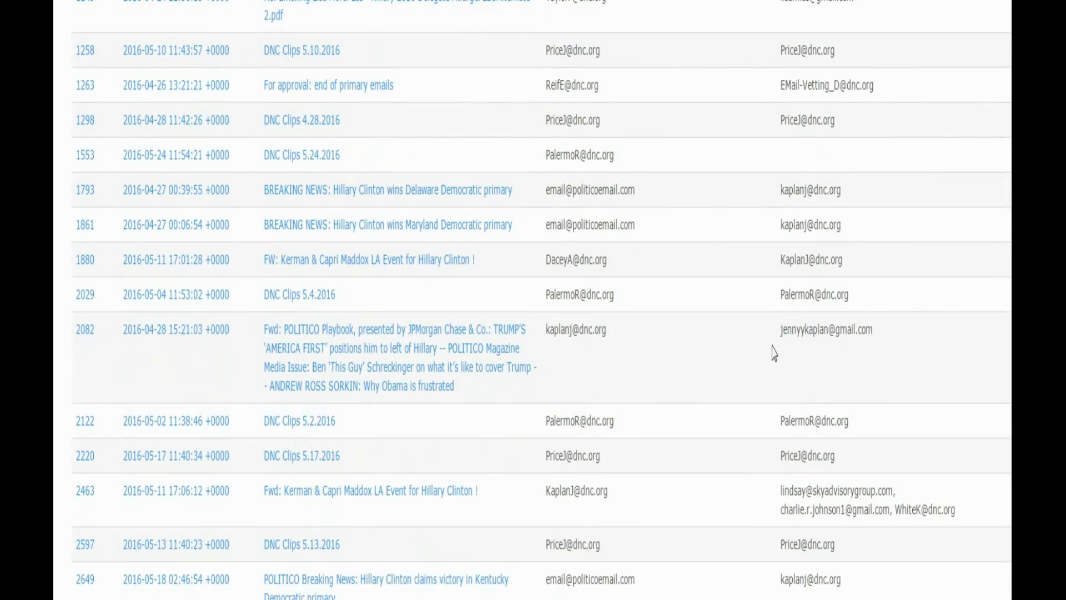
scroll("down", 3)
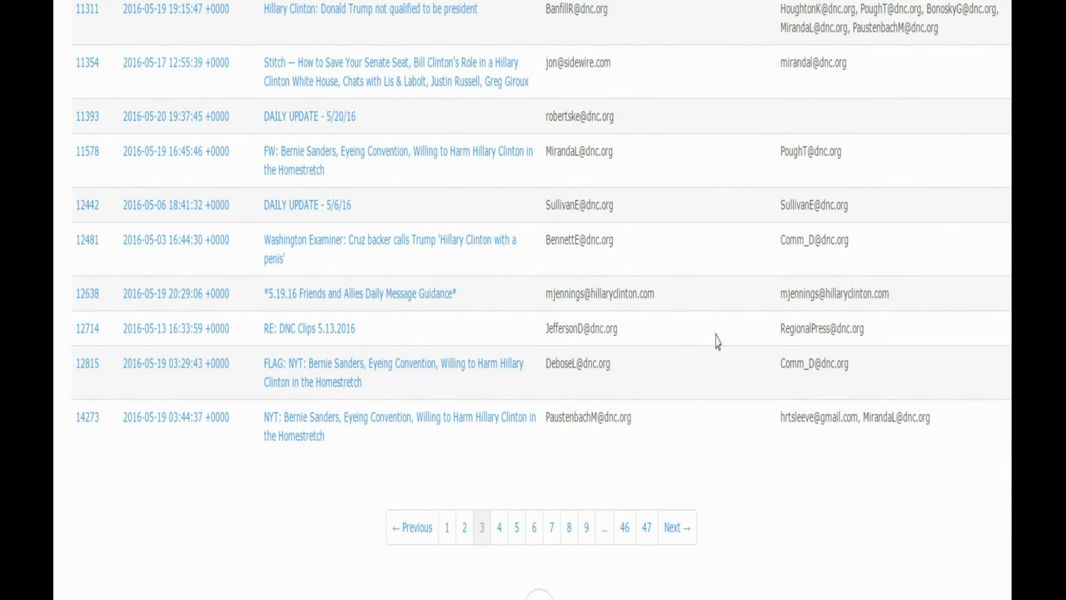
mouse_move(877, 293)
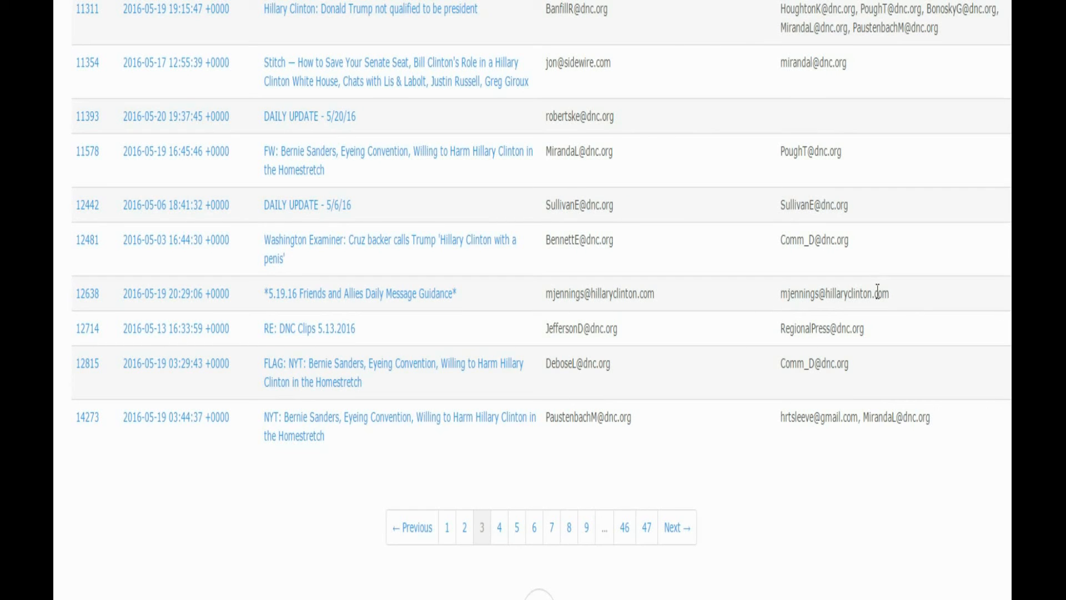
mouse_move(334, 304)
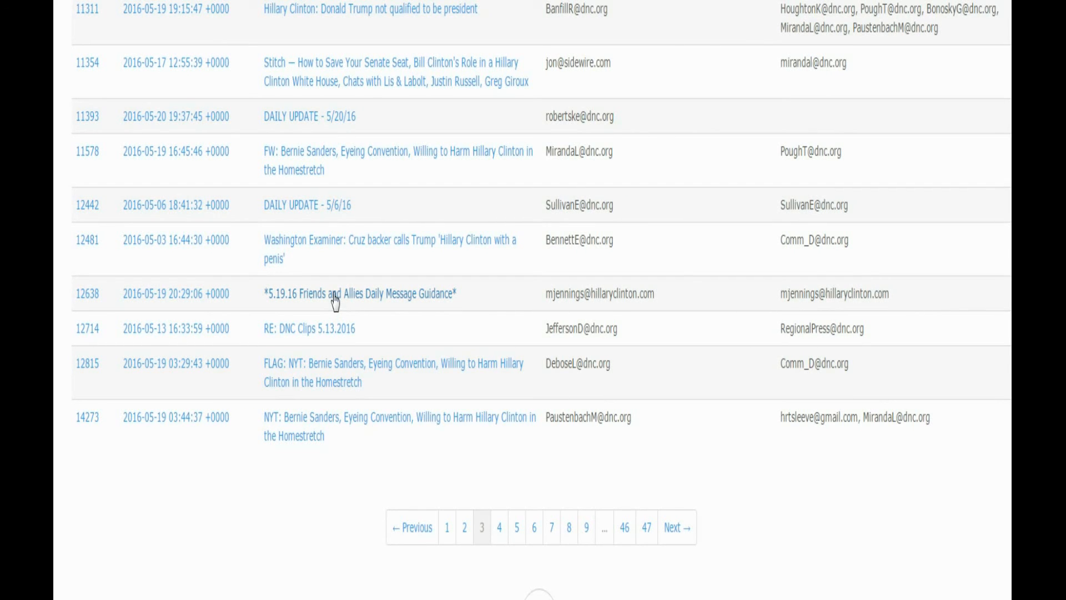
left_click(359, 294)
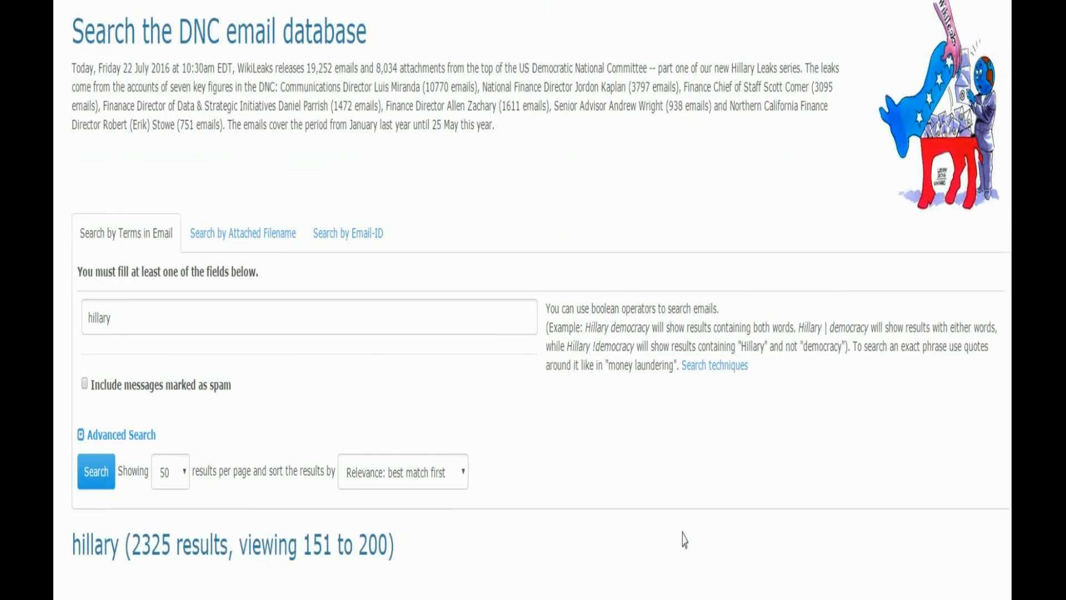
Scroll down page 4 of the results to the POTUS dinner NYC June 8 emails.
scroll("down", 3)
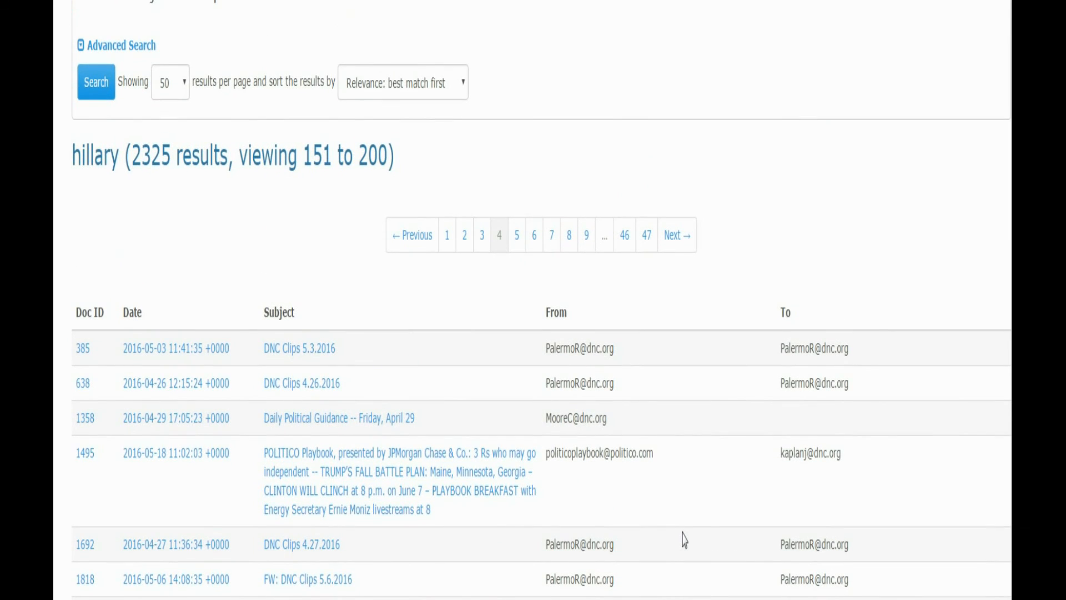
mouse_move(721, 534)
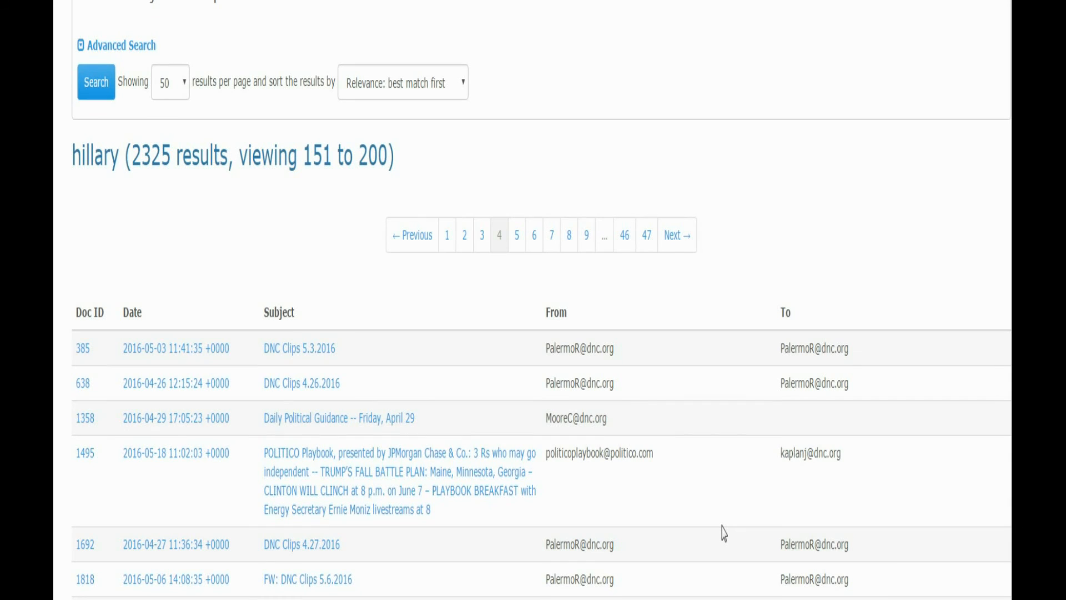
mouse_move(745, 511)
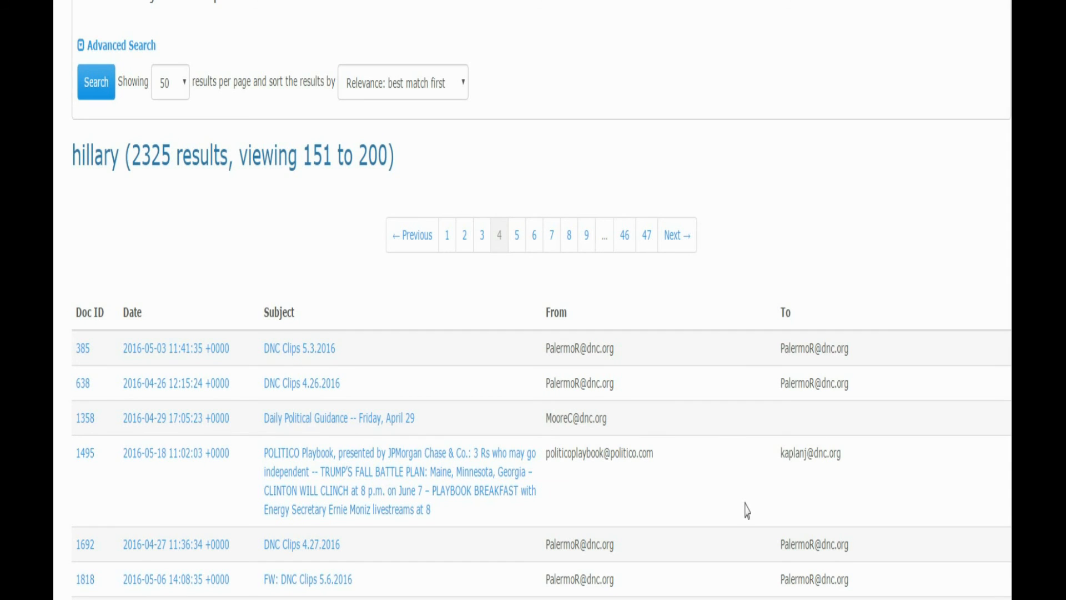
scroll("down", 3)
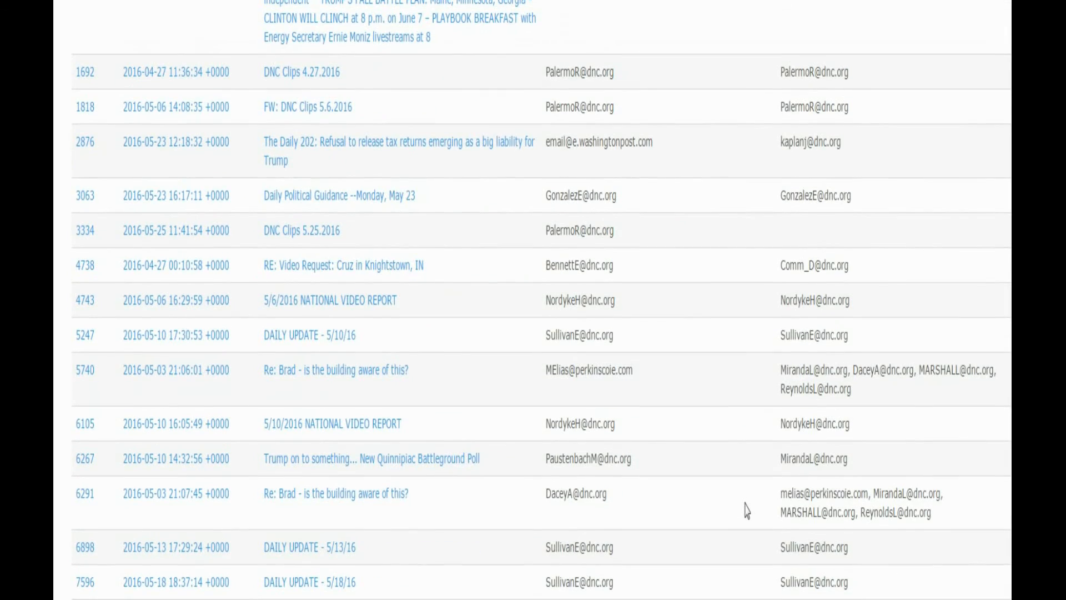
scroll("down", 3)
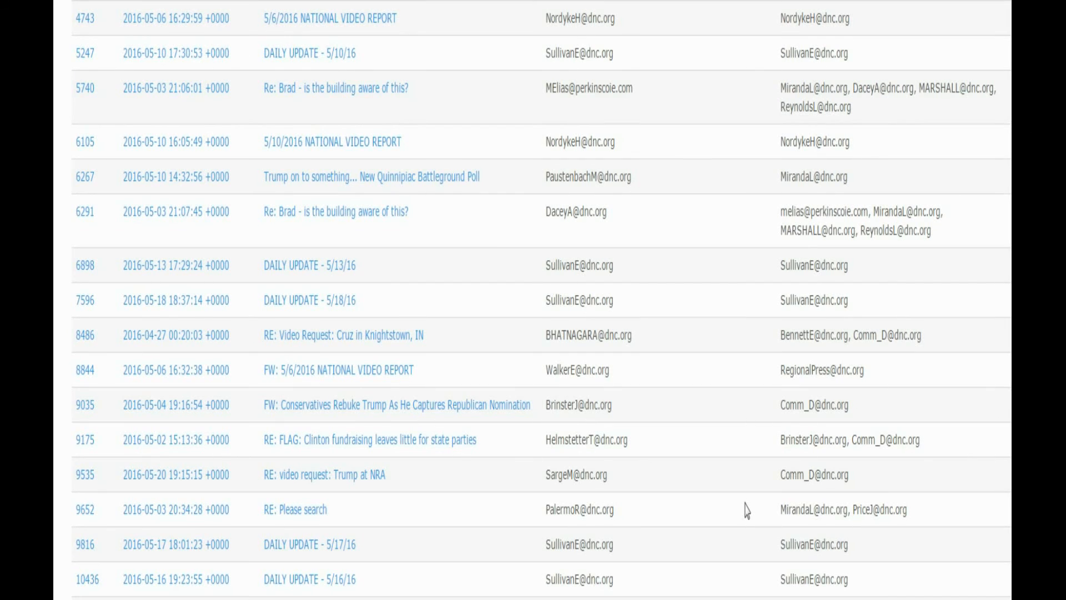
scroll("down", 3)
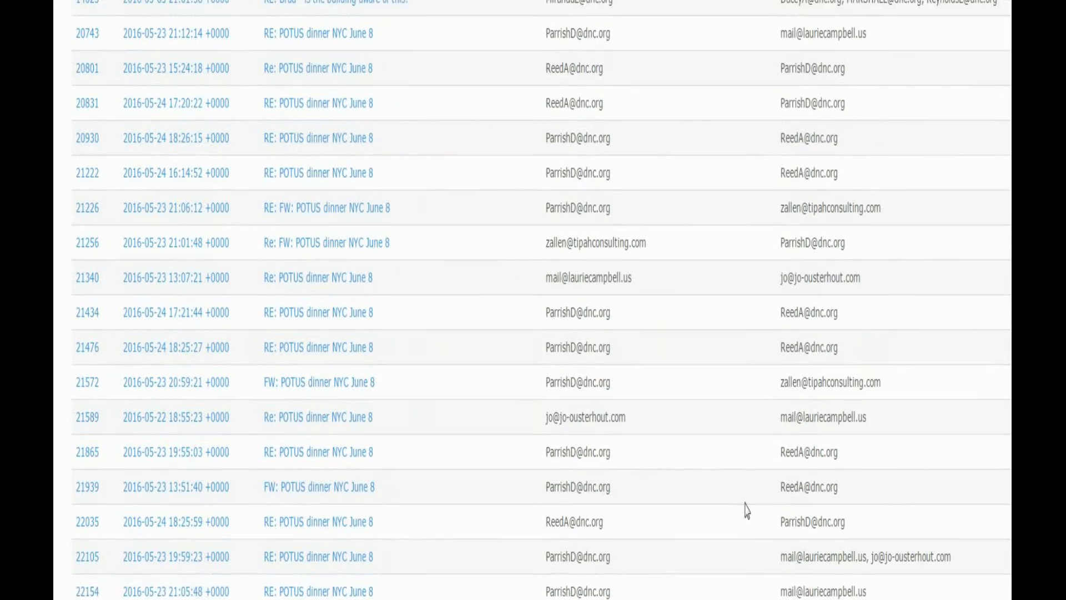
Scroll the new results page toward the 'Fwd: … Democratic nominee for president' email.
scroll("down", 3)
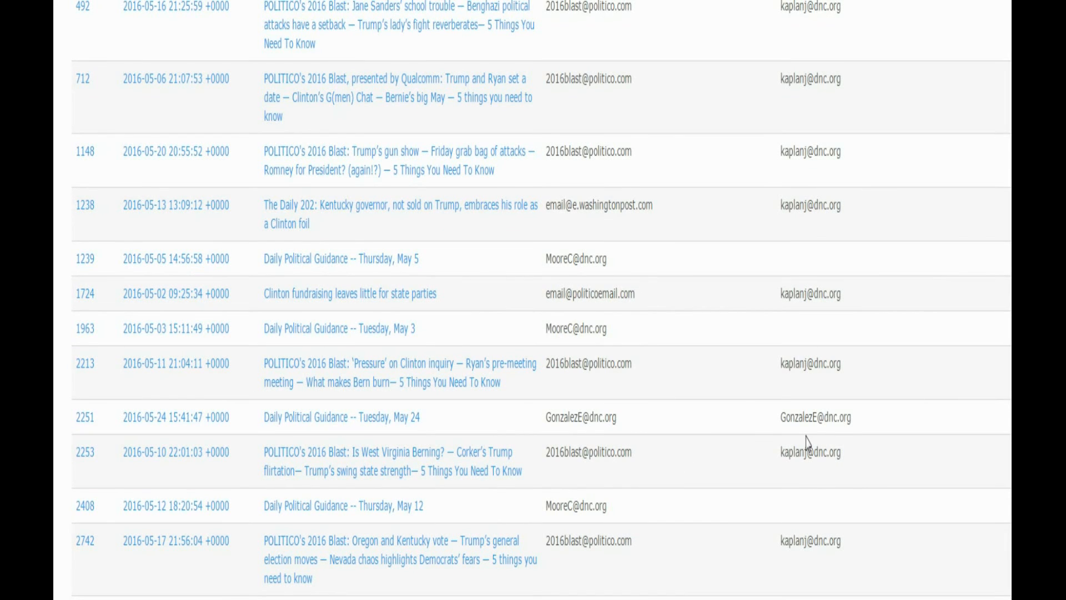
mouse_move(755, 438)
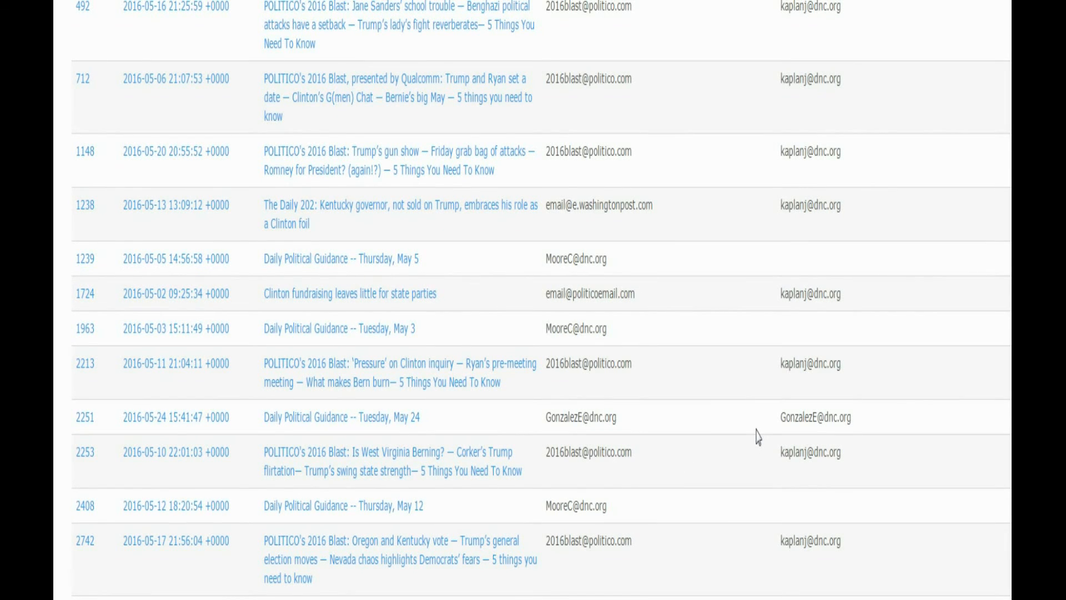
scroll("down", 3)
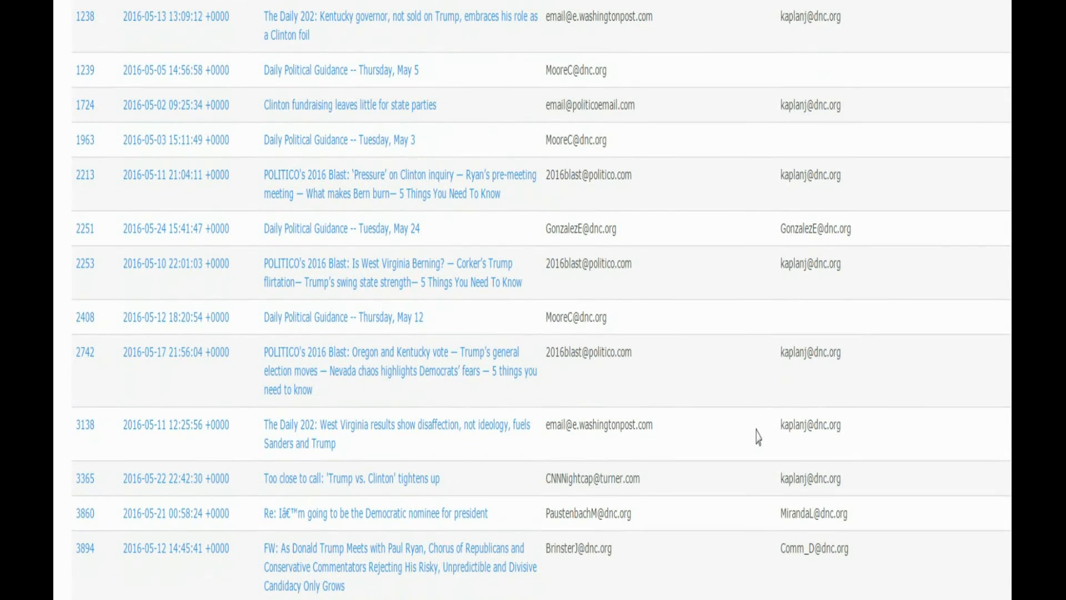
scroll("down", 3)
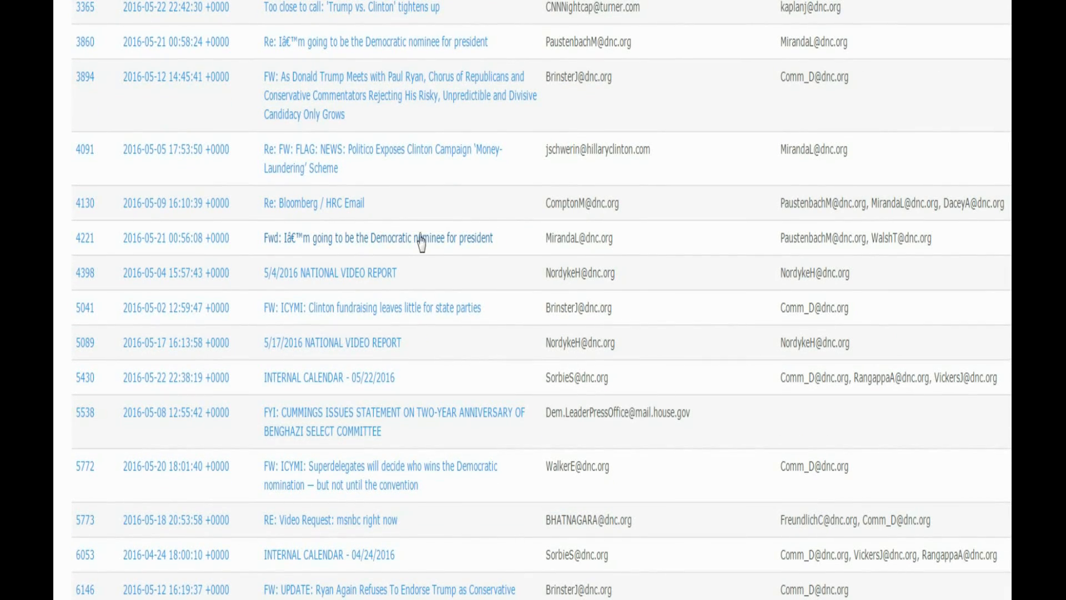
mouse_move(349, 246)
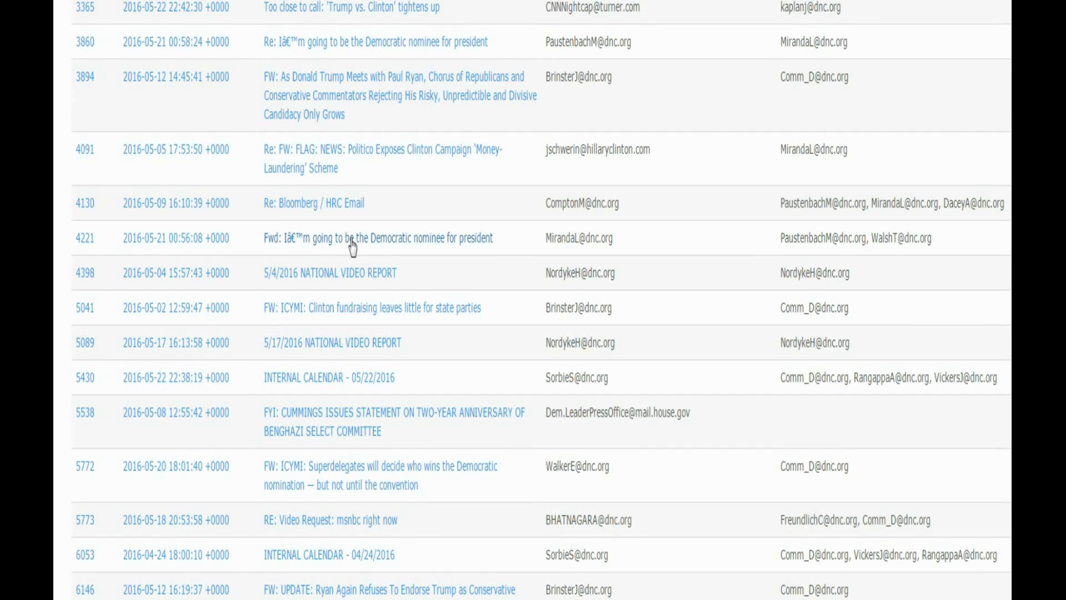
mouse_move(475, 246)
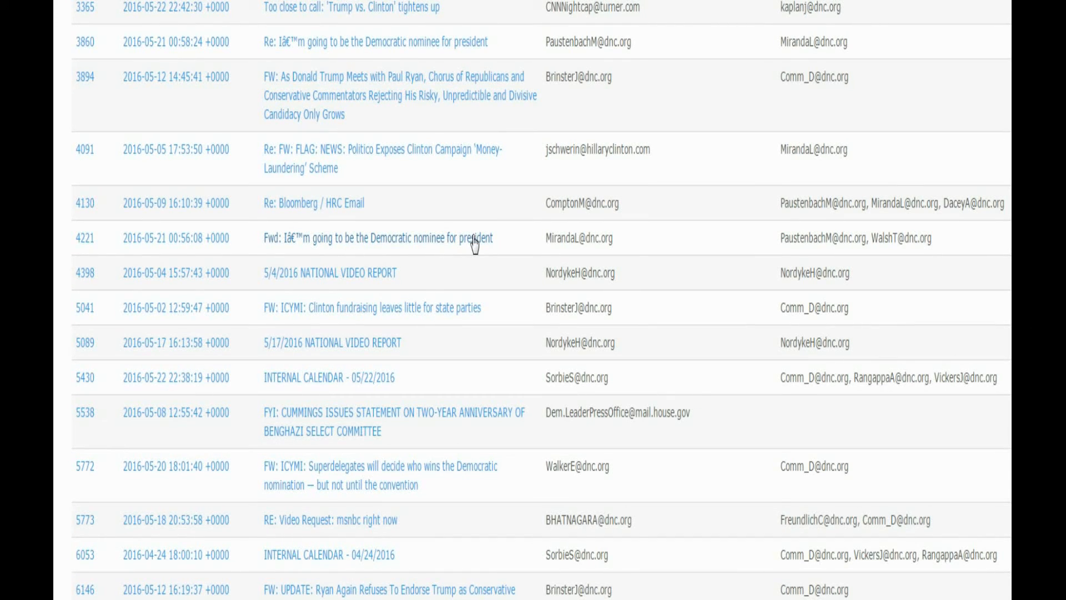